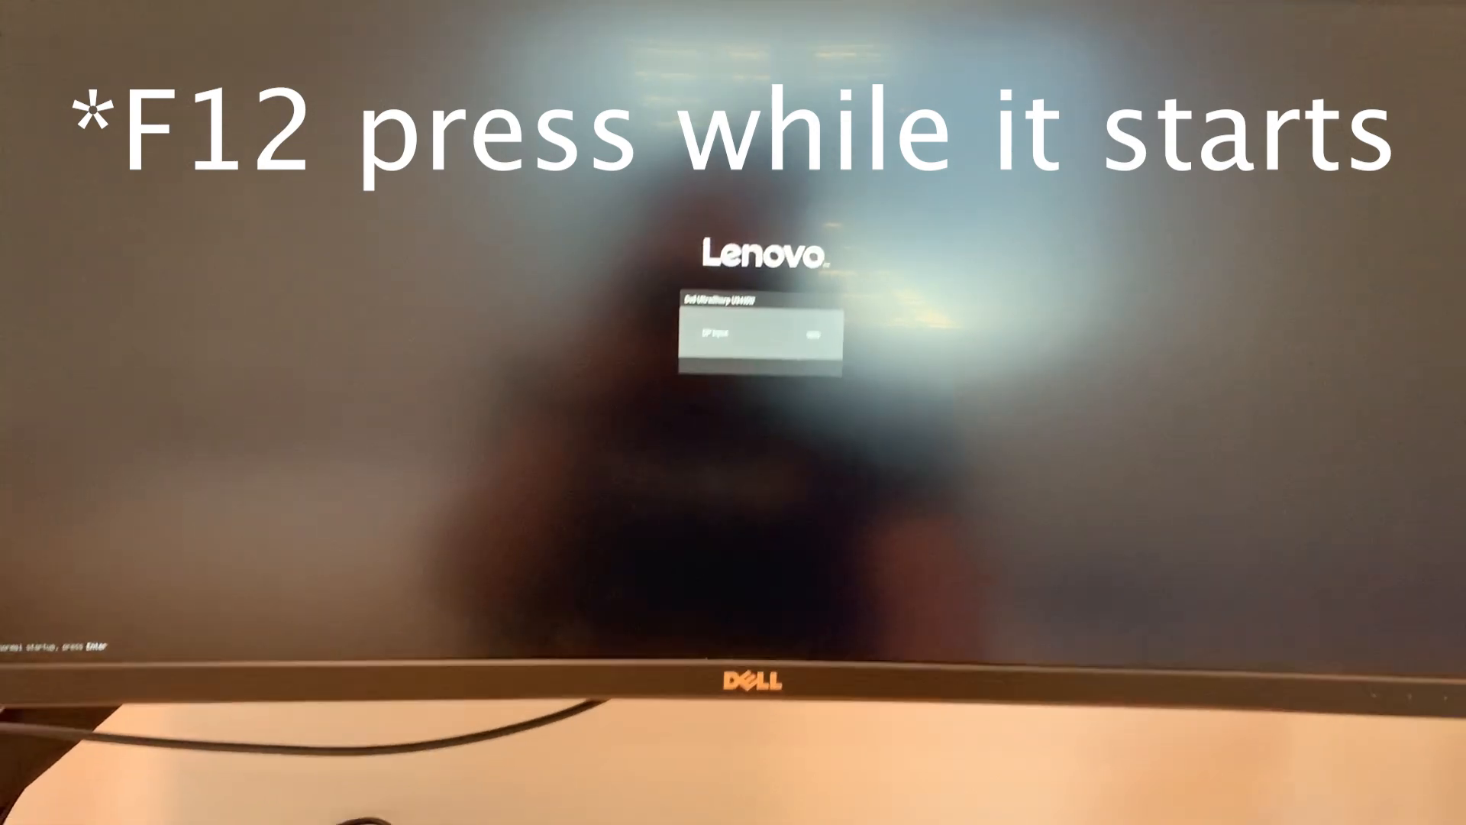
- Bring up the Lenovo one-time startup device menu with F12 during boot
key("f12")
type("w")
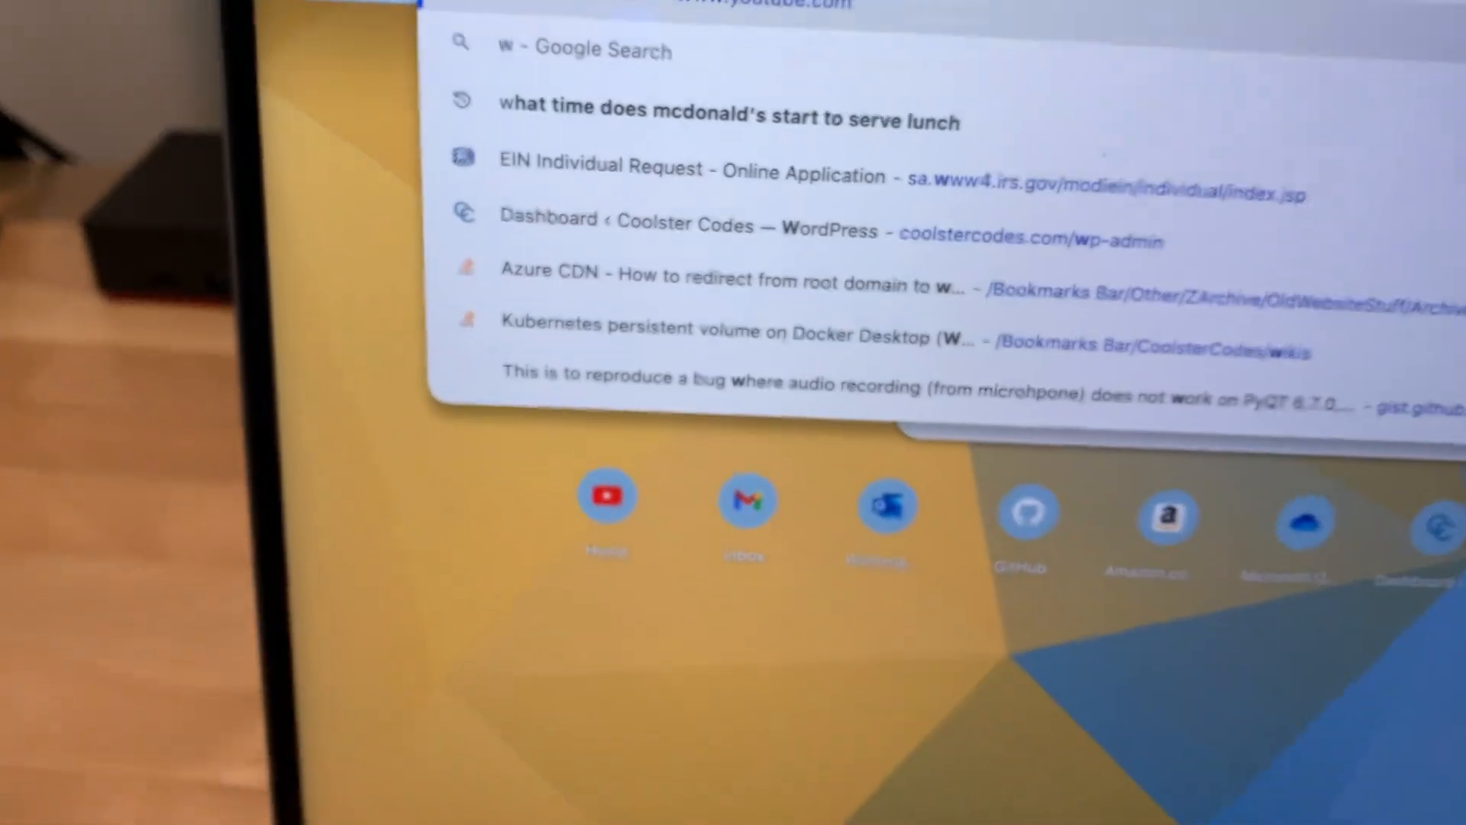
- Search for Windows installation media and go to microsoft.com/en-us/software-download/windows11
type("indows/create-installation-media-for-windows-99a58364-8c02-206f-aa6f-40c3b507420d")
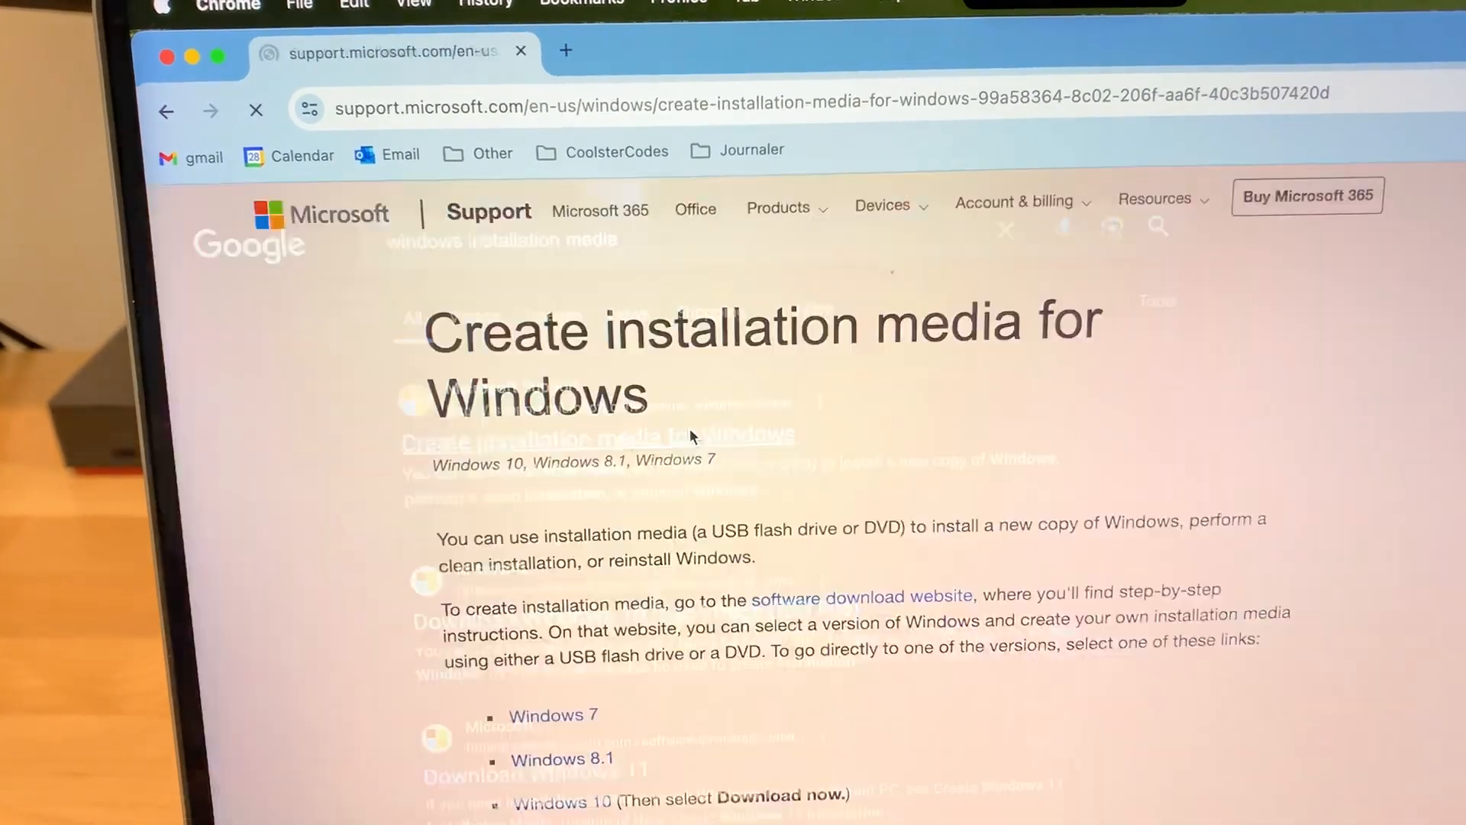
scroll("down", 3)
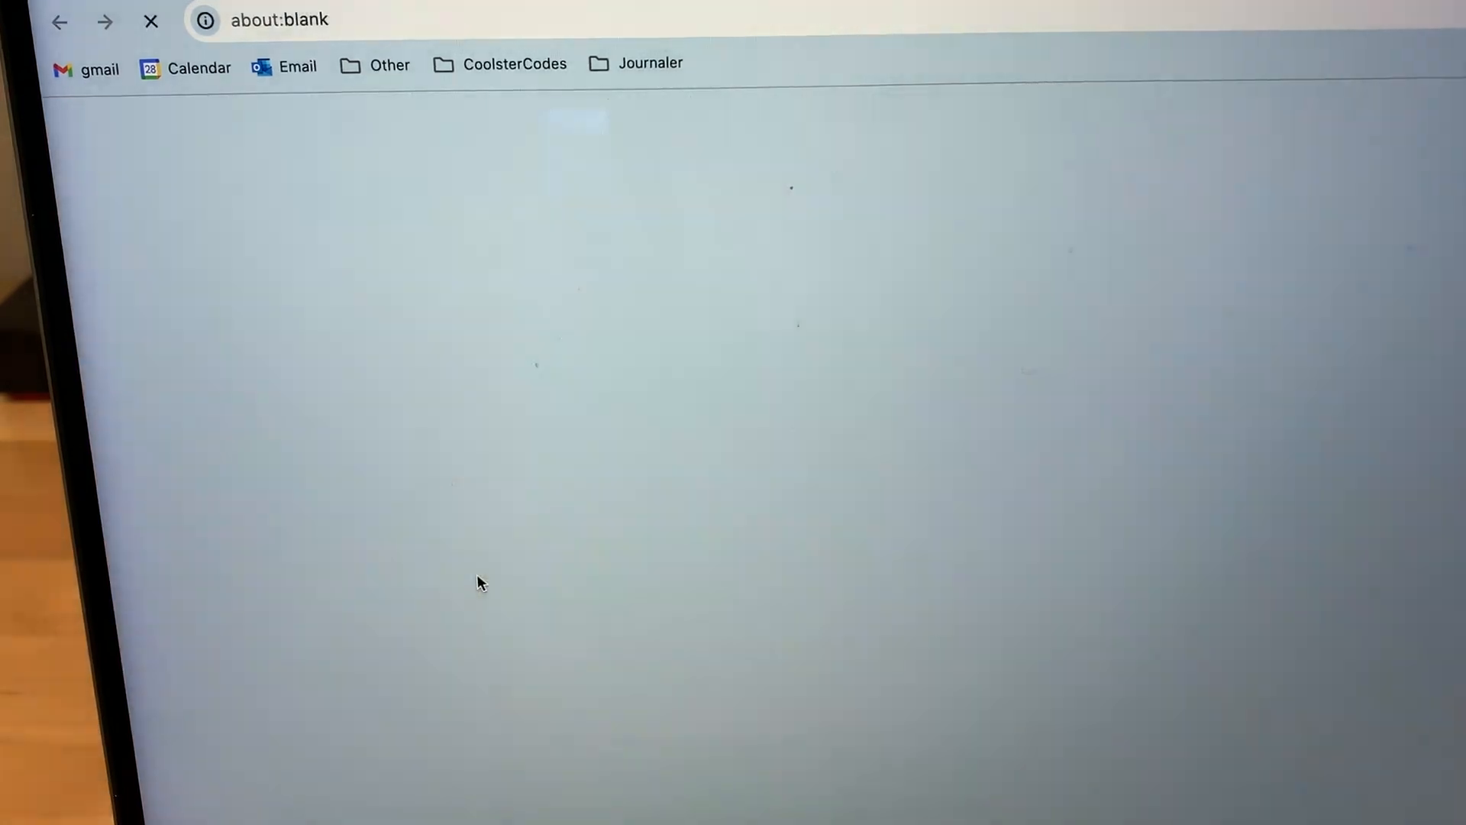
type("microsoft.com/en-us/software-download/windows11")
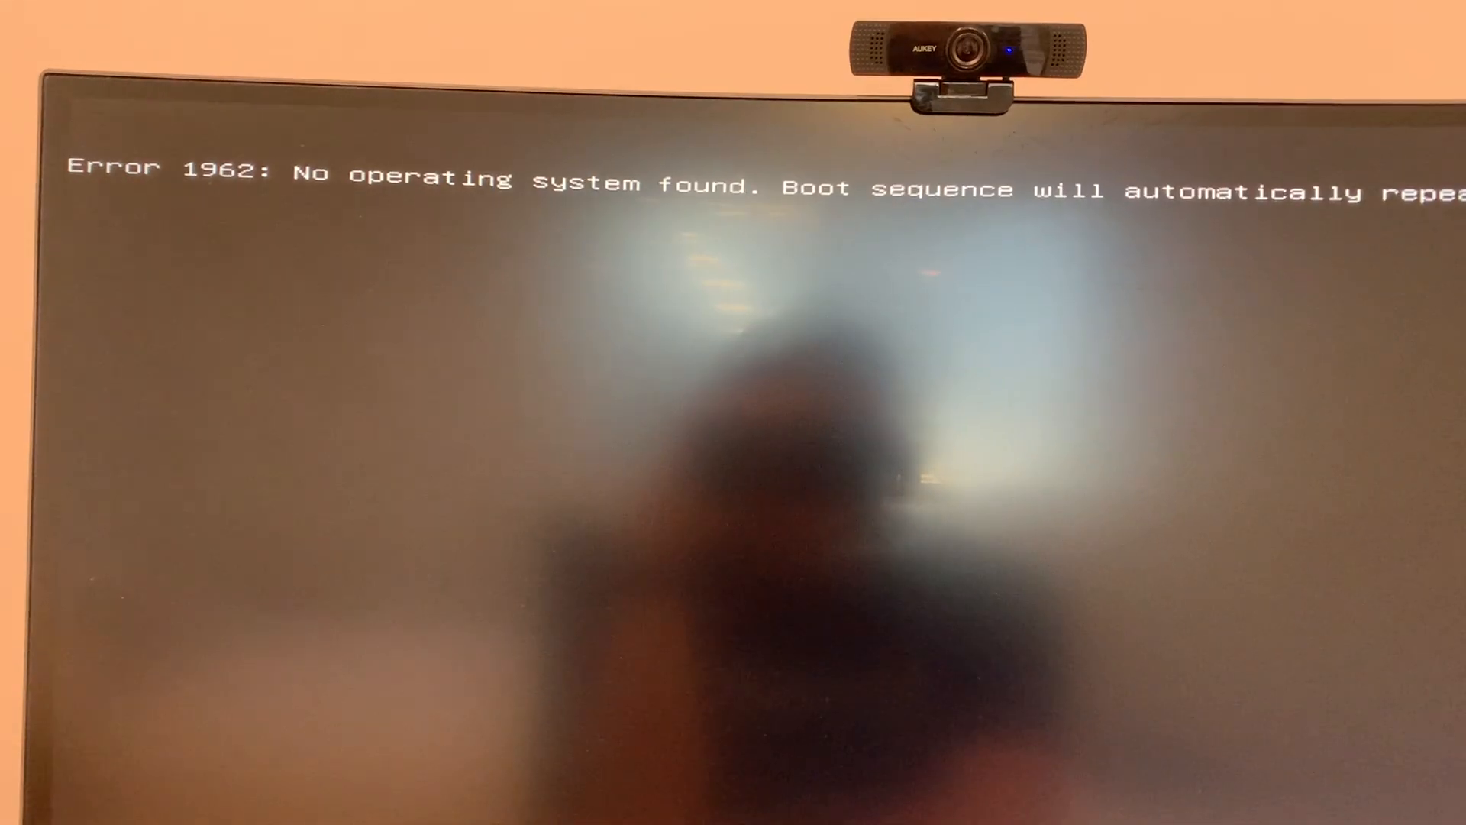
- Enter Lenovo firmware setup after the Error 1962 'no operating system' message
key("f12")
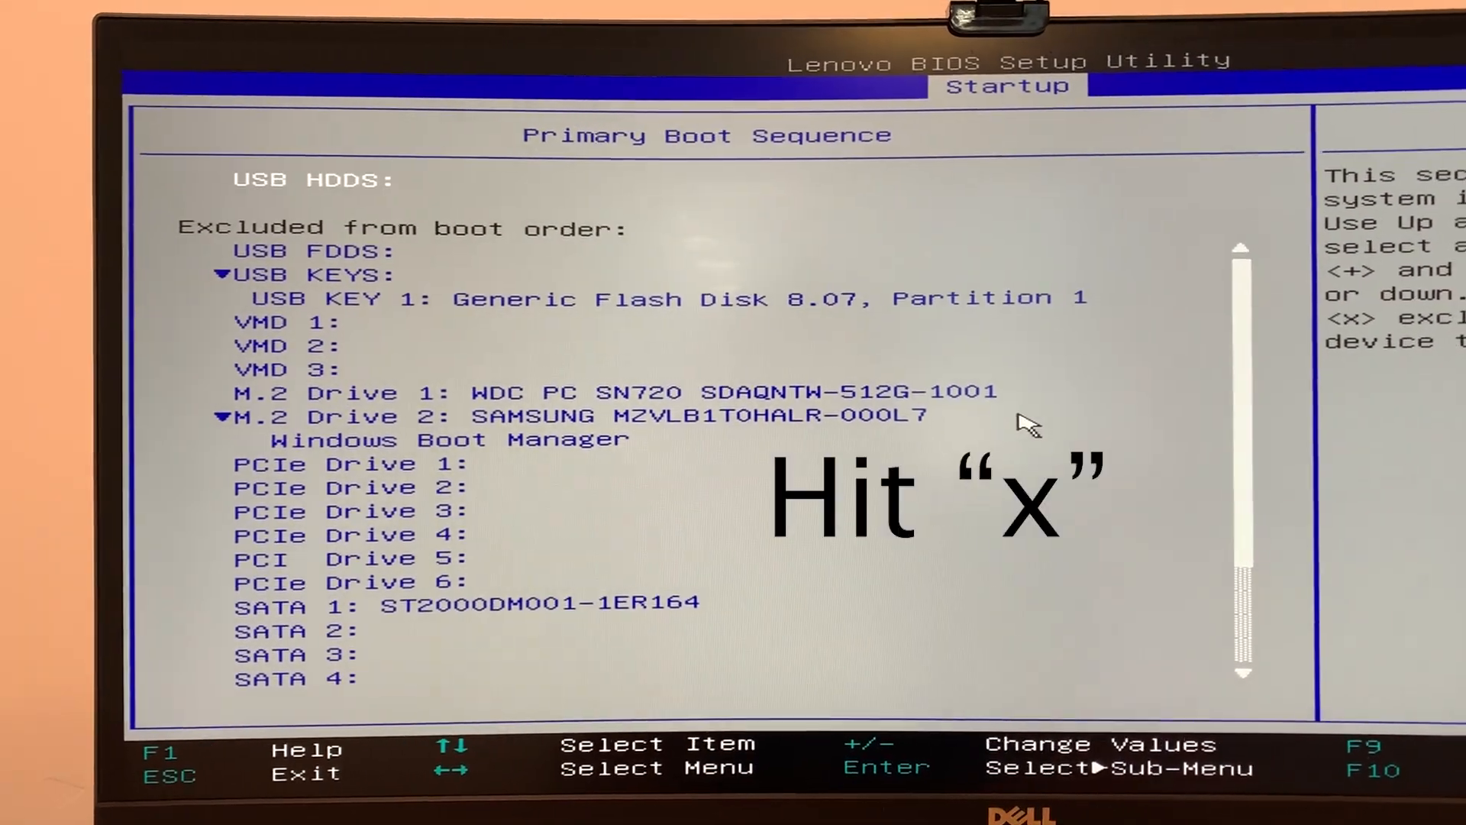
- Include USB KEY 1 (Generic Flash Disk) in the Primary Boot Sequence with x
key("x")
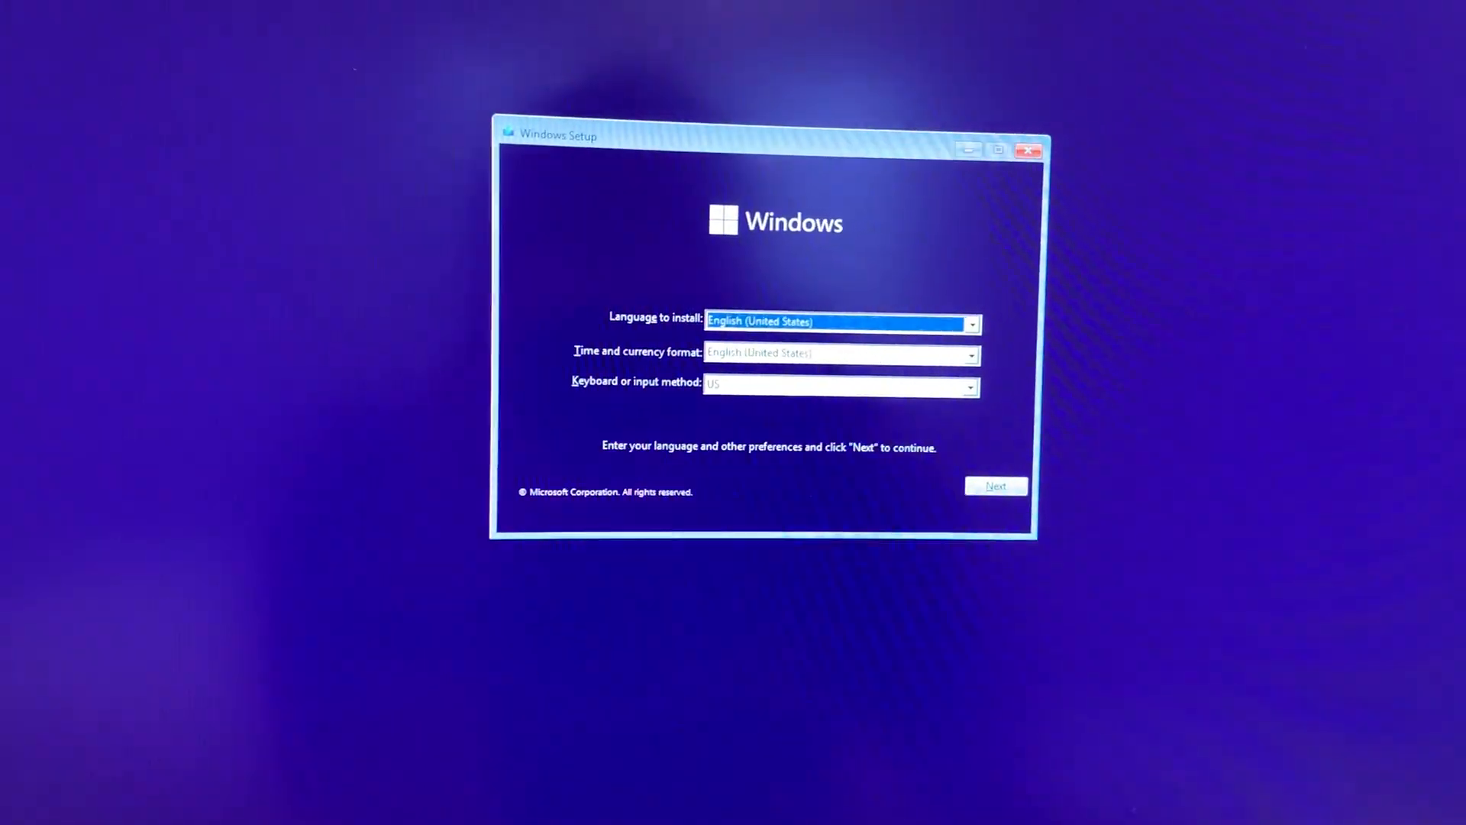
- Accept English (United States) language preferences and continue
left_click(995, 486)
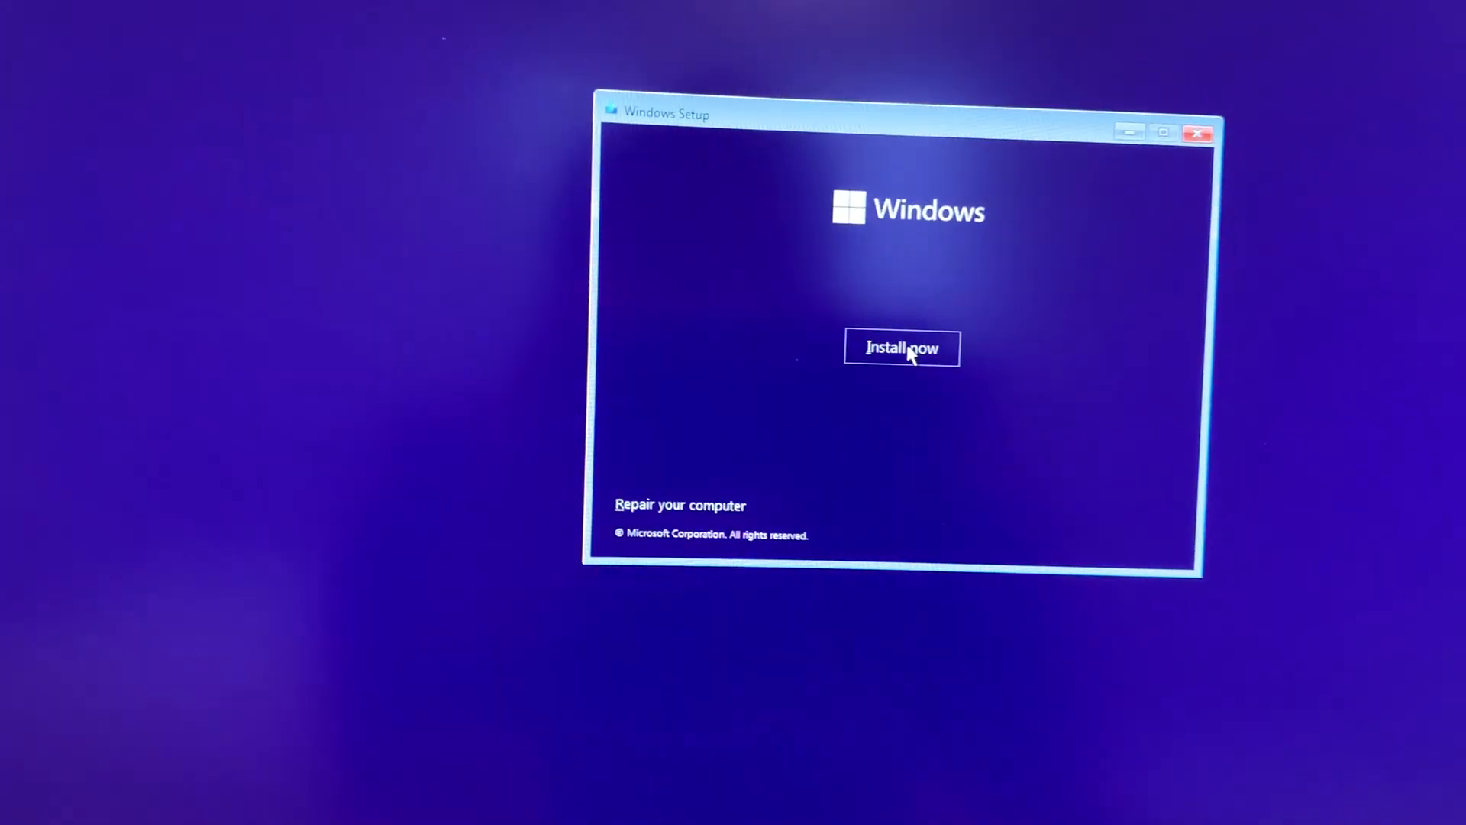
- Begin installation, skip the product key, and choose Windows 11 Home as the edition
left_click(901, 348)
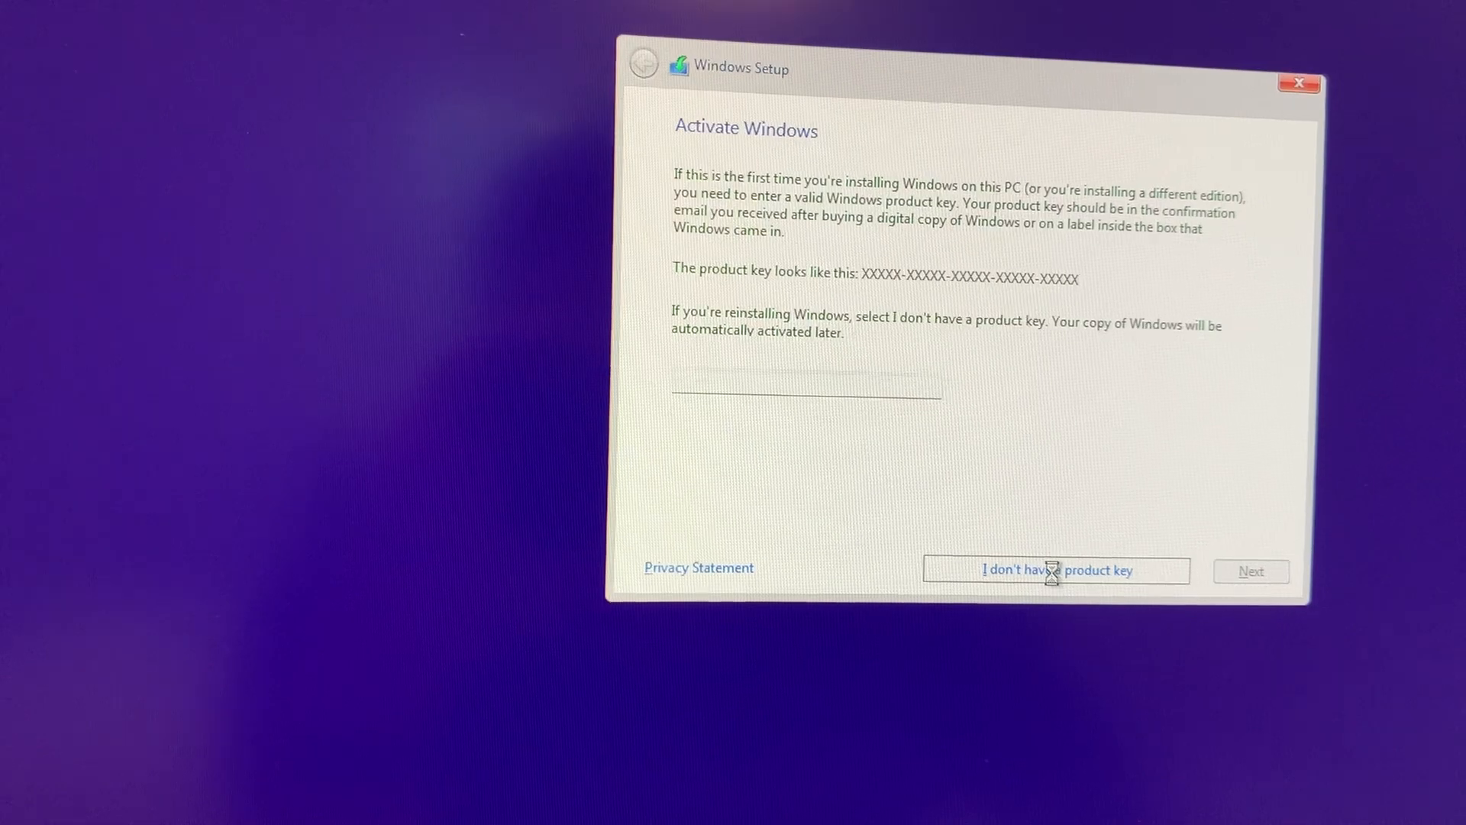
left_click(1055, 570)
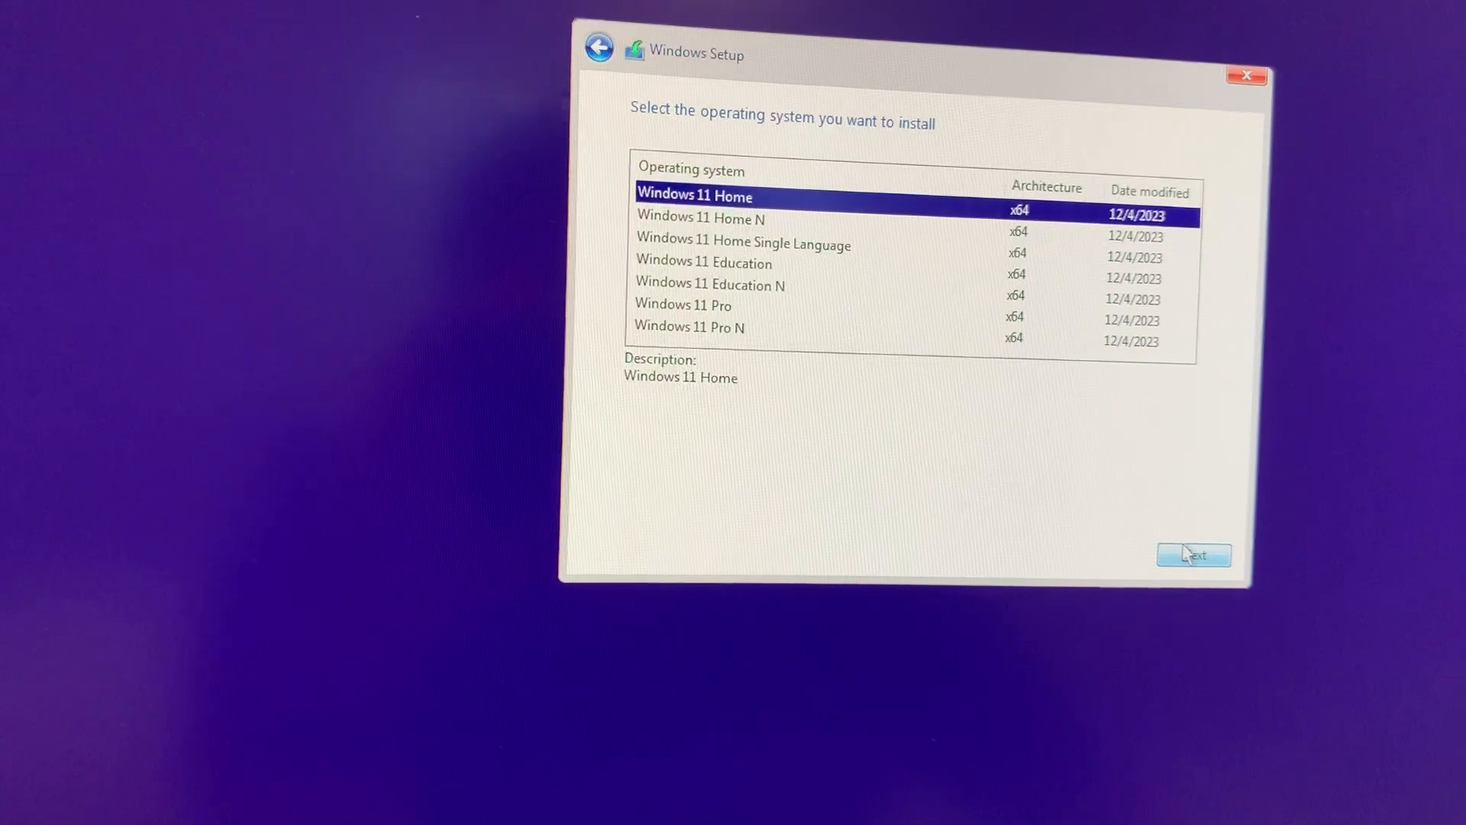
left_click(1193, 552)
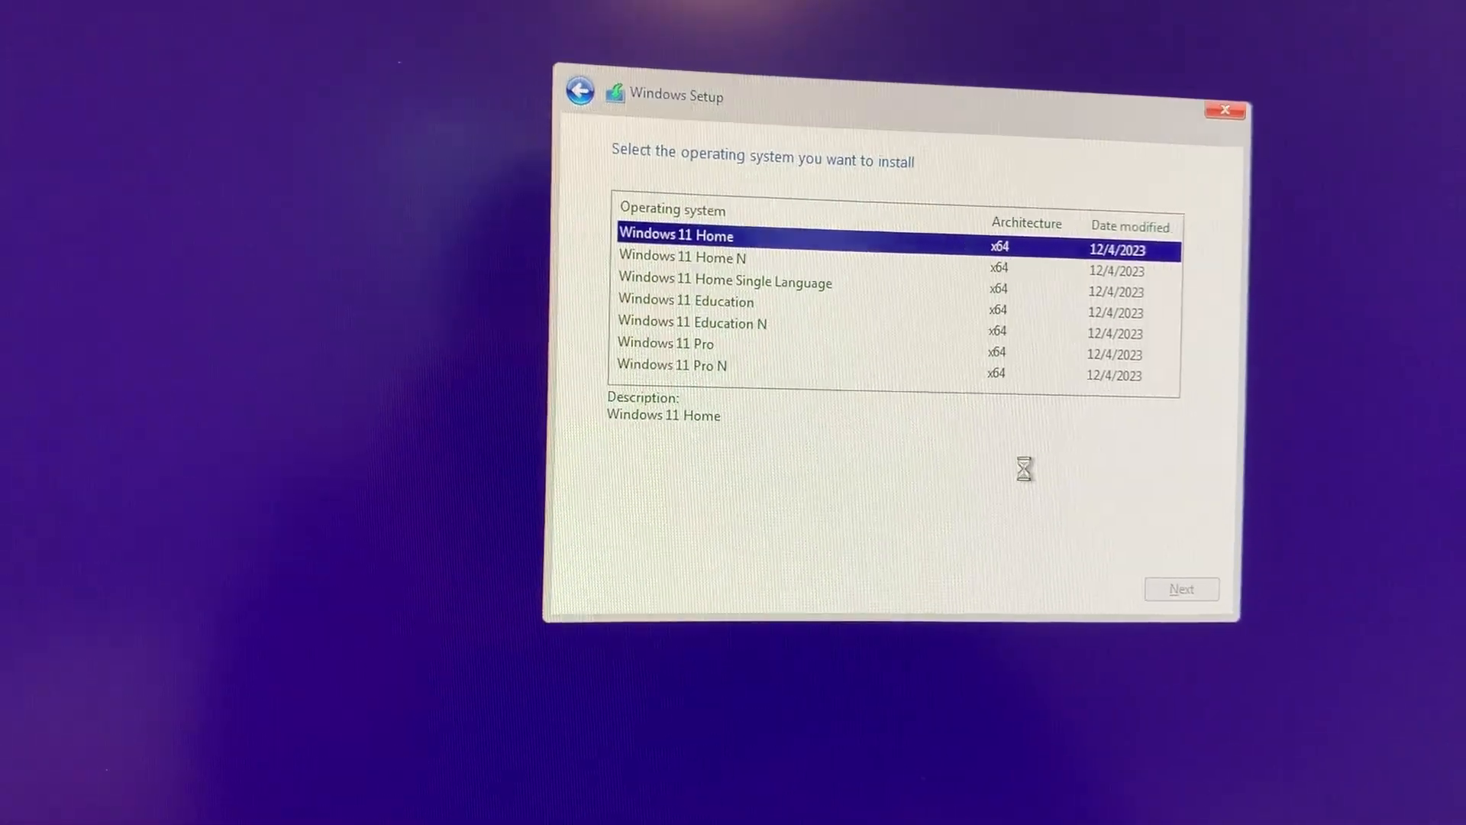
- Continue with Windows 11 Home and accept the Microsoft software license terms
left_click(1180, 590)
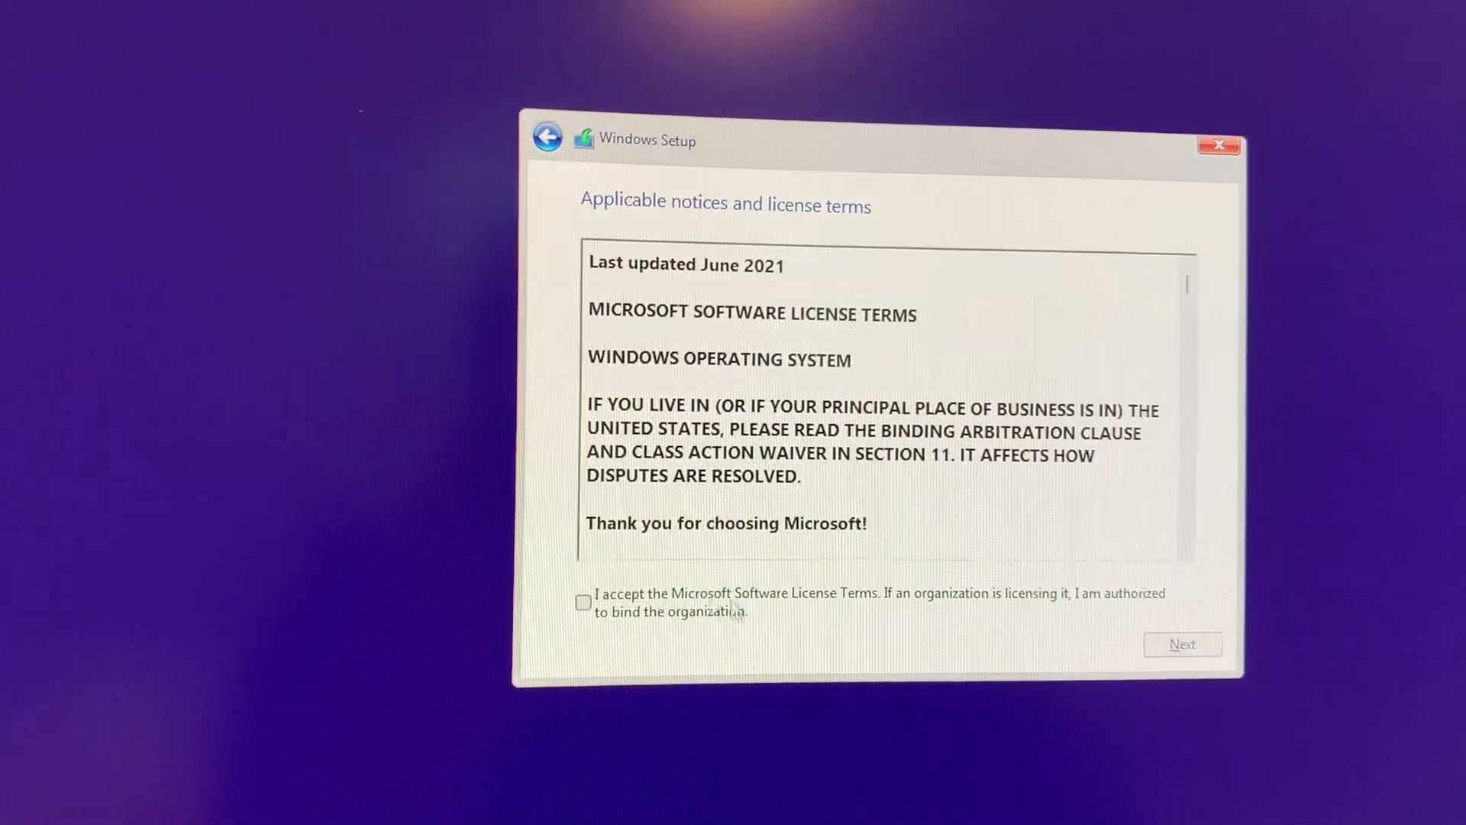
left_click(583, 599)
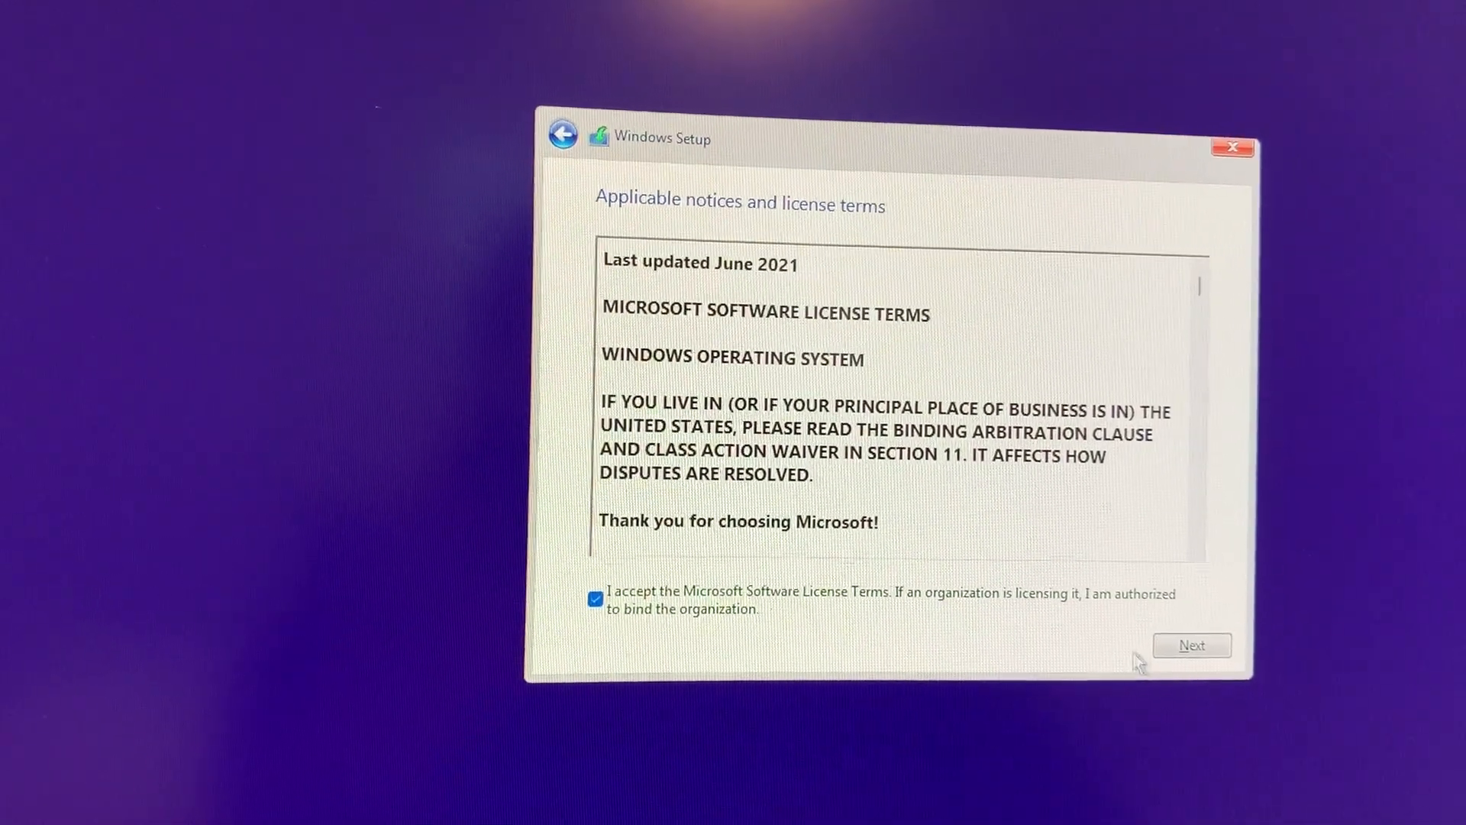
left_click(1191, 645)
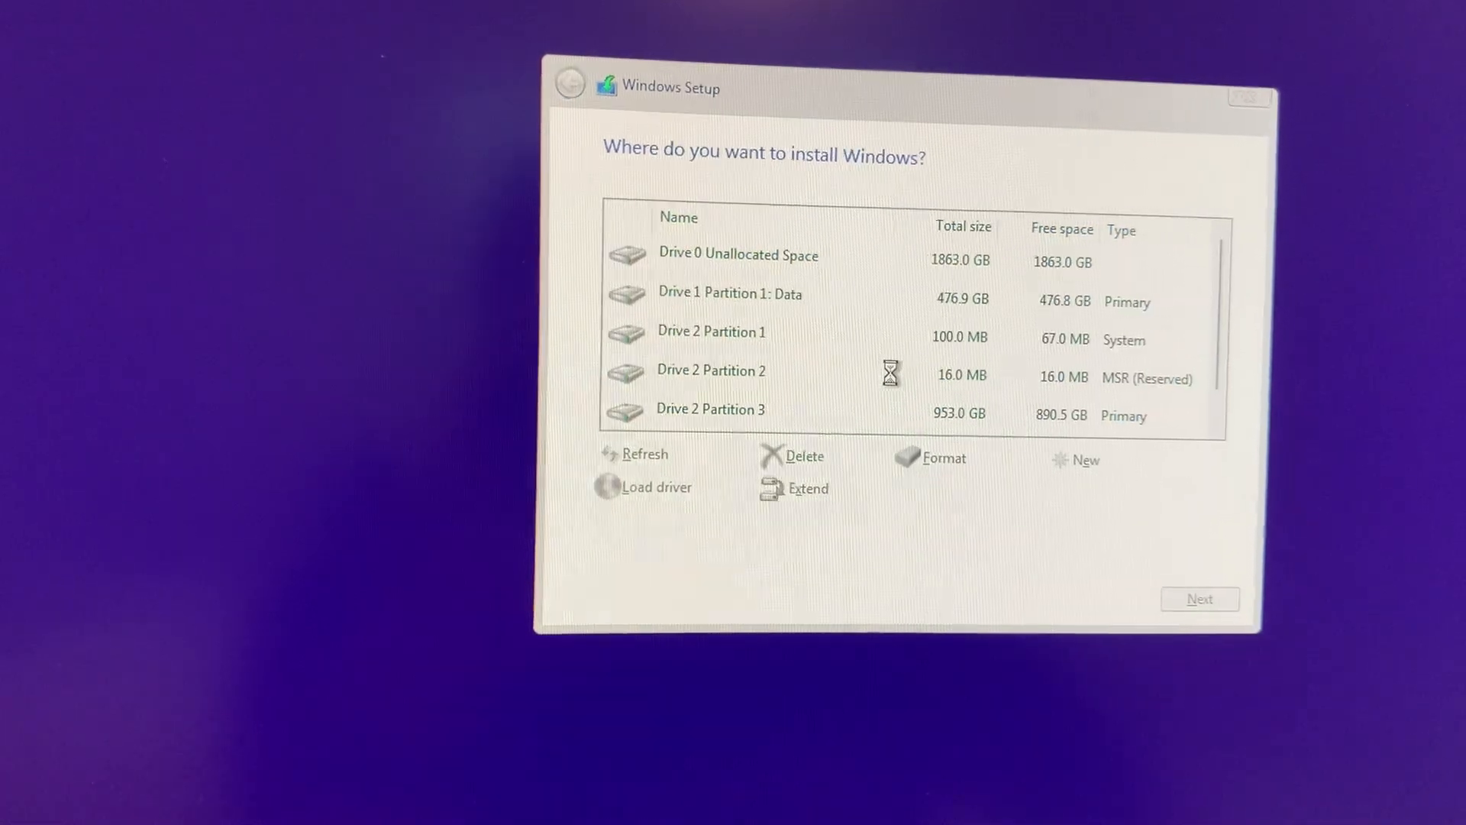
left_click(737, 254)
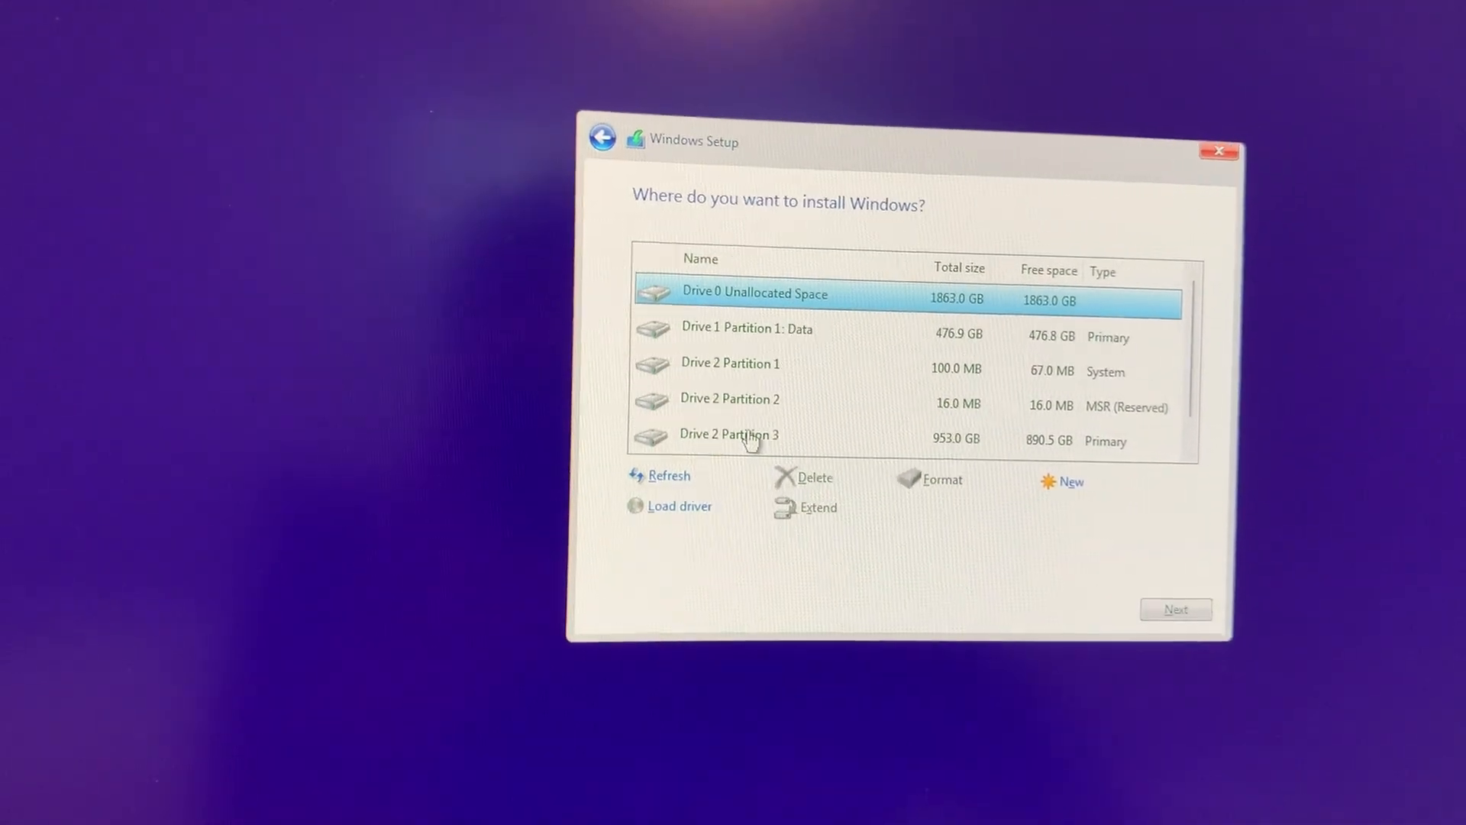
left_click(730, 434)
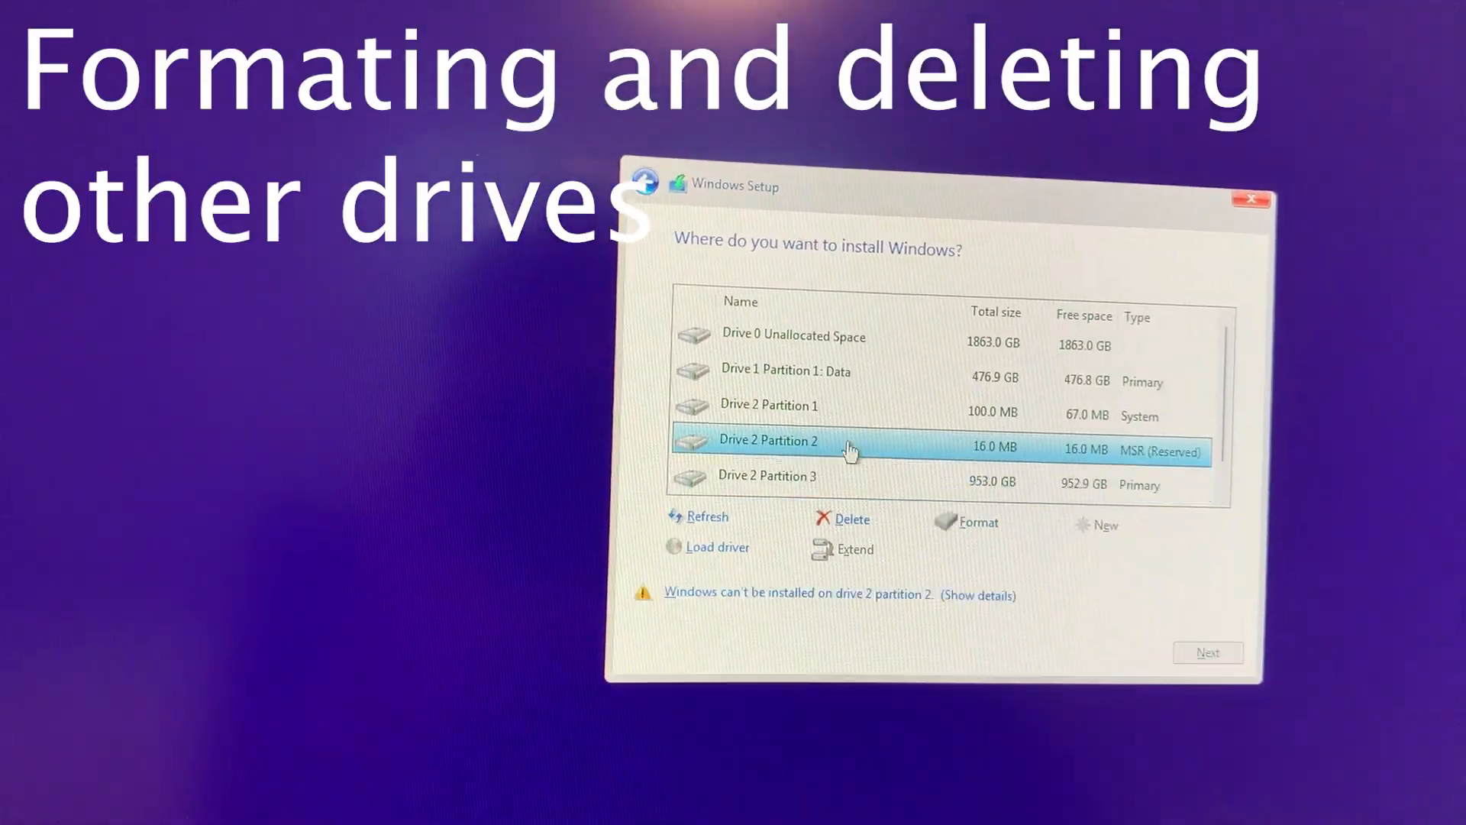
- Delete the remaining partitions, including Drive 2's recovery partition, leaving only unallocated space
left_click(839, 517)
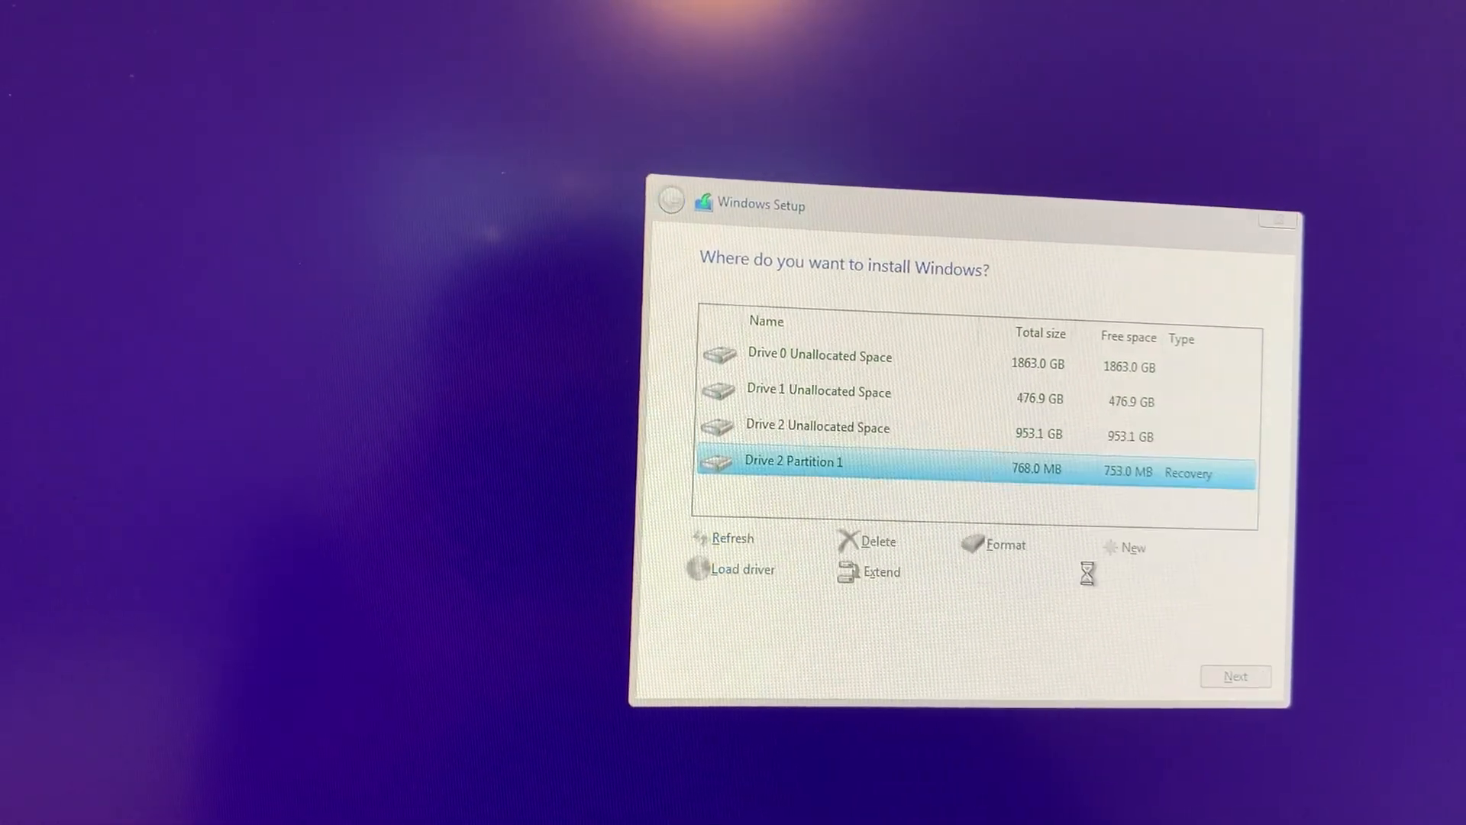
left_click(877, 540)
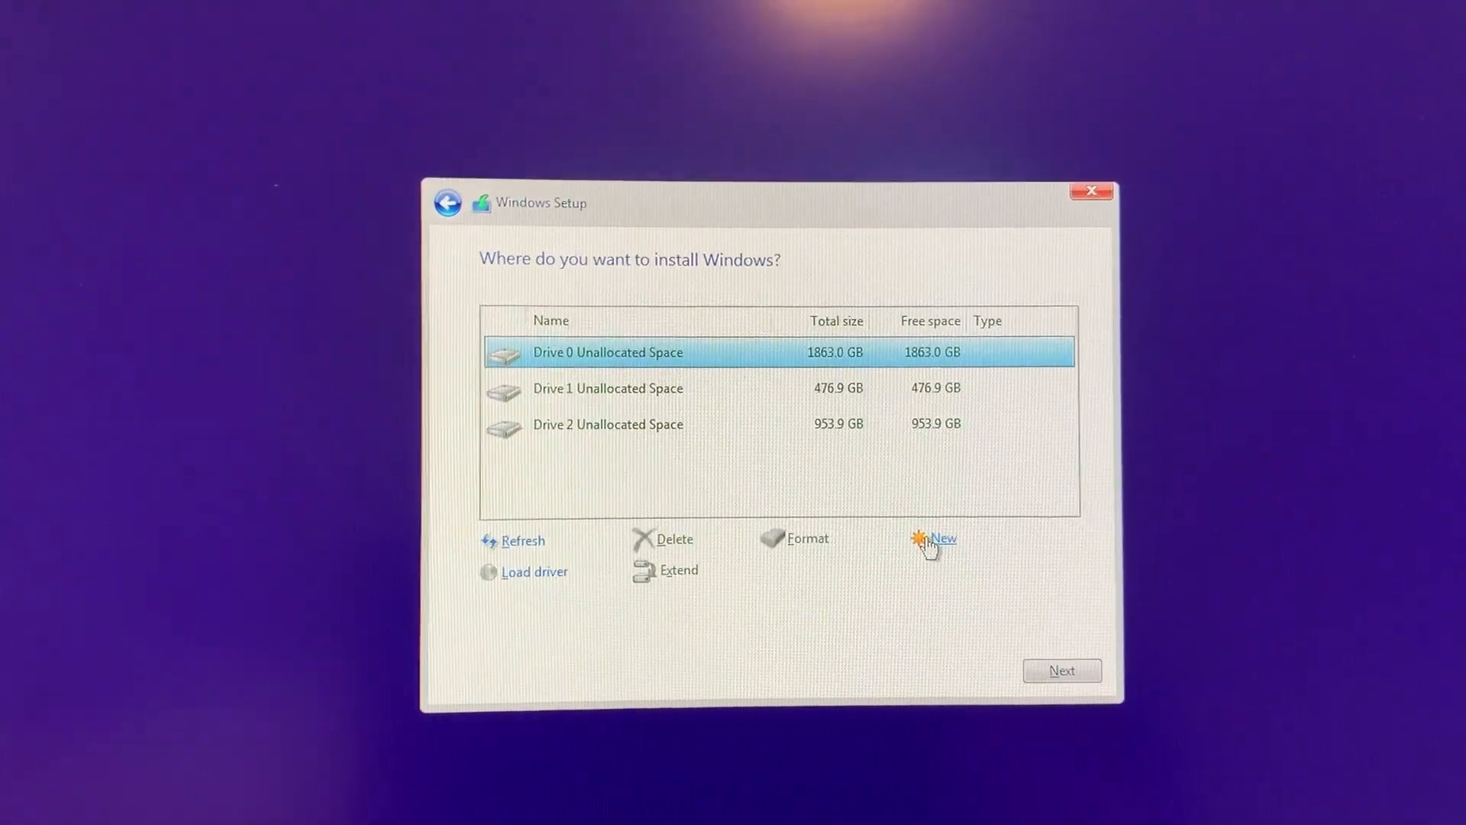
- Create new partitions on Drive 0 and start installing Windows onto Drive 0 Partition 3
left_click(942, 537)
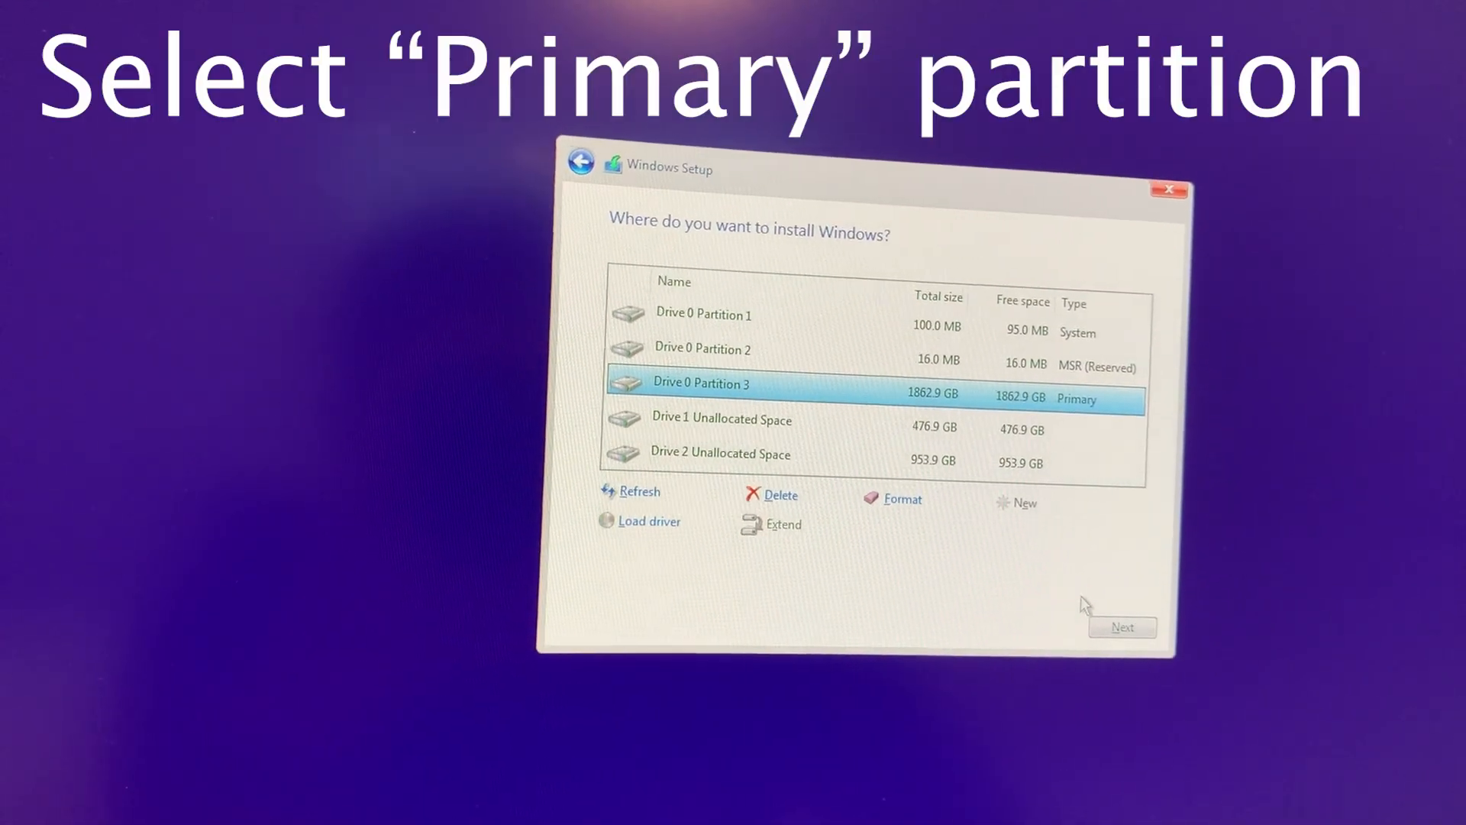
left_click(1121, 626)
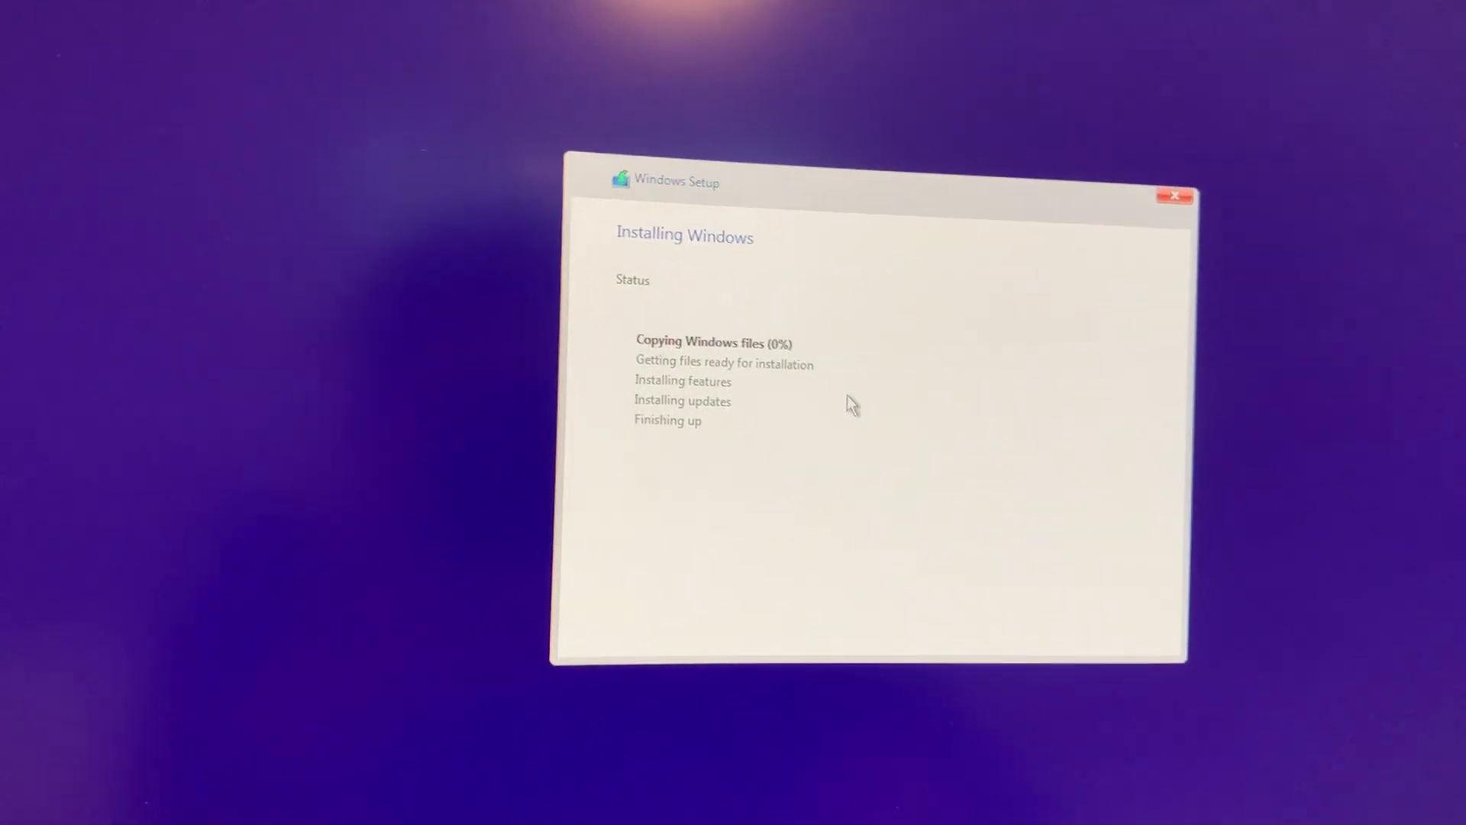